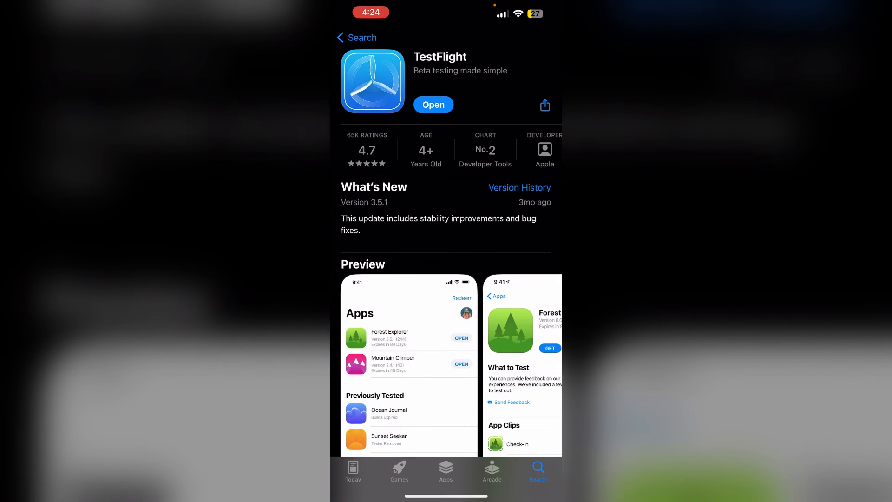
Launch the installed TestFlight app from its App Store page
click(433, 104)
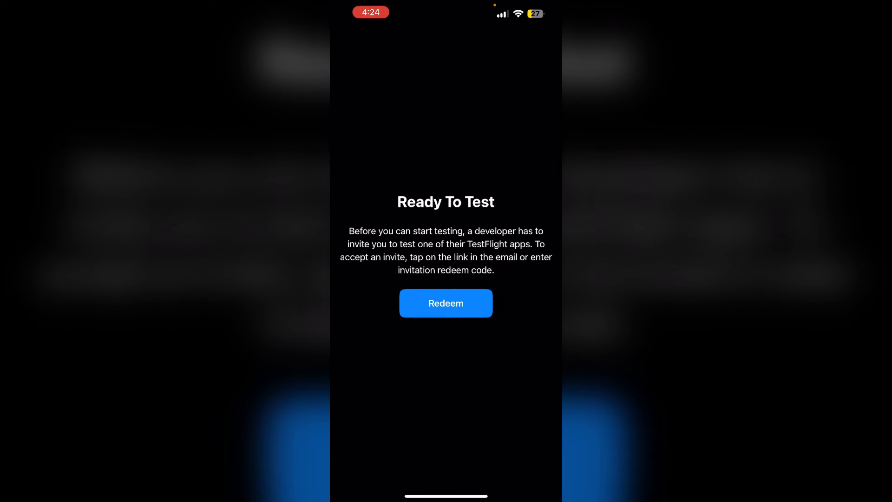
Bring up the Redeem Code prompt with an empty invitation code field
click(447, 303)
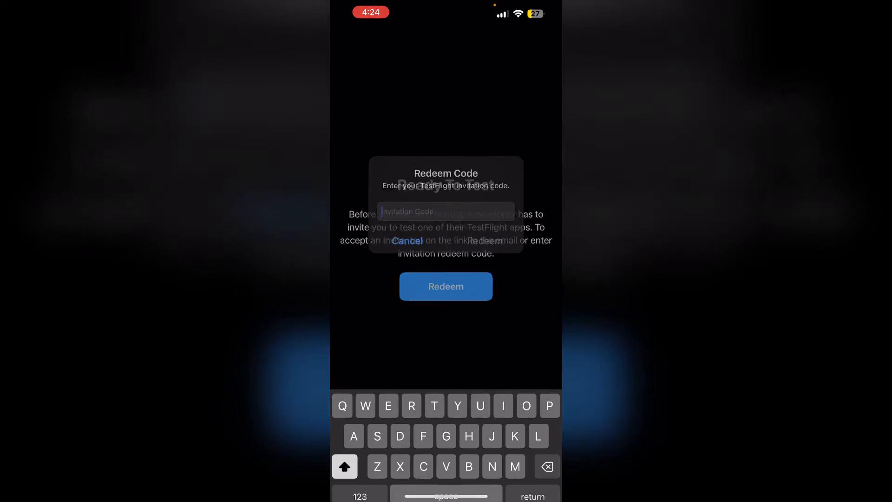